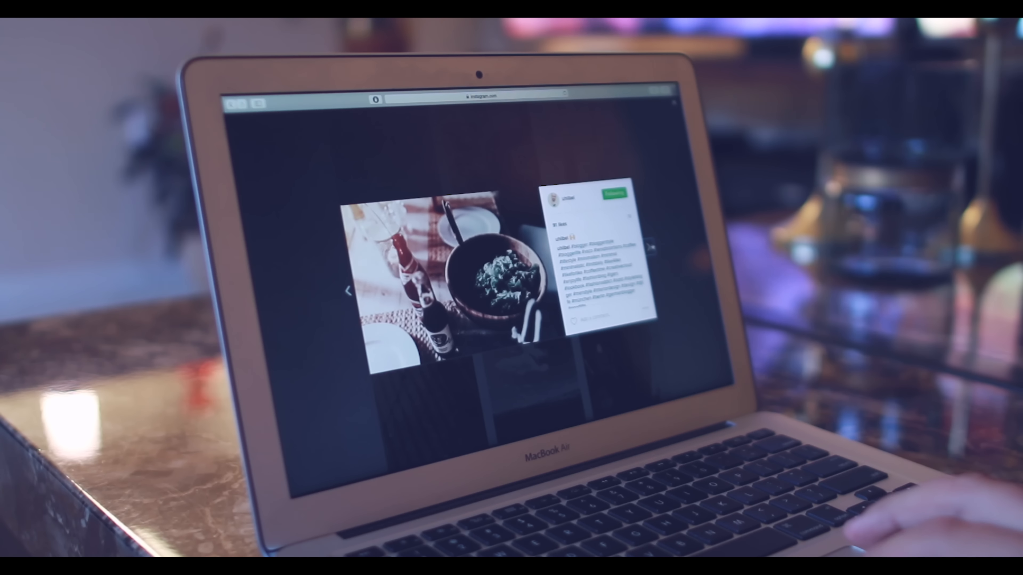
- Advance from the food photo to the desk-scene post with laptop, phone and coffee
left_click(649, 247)
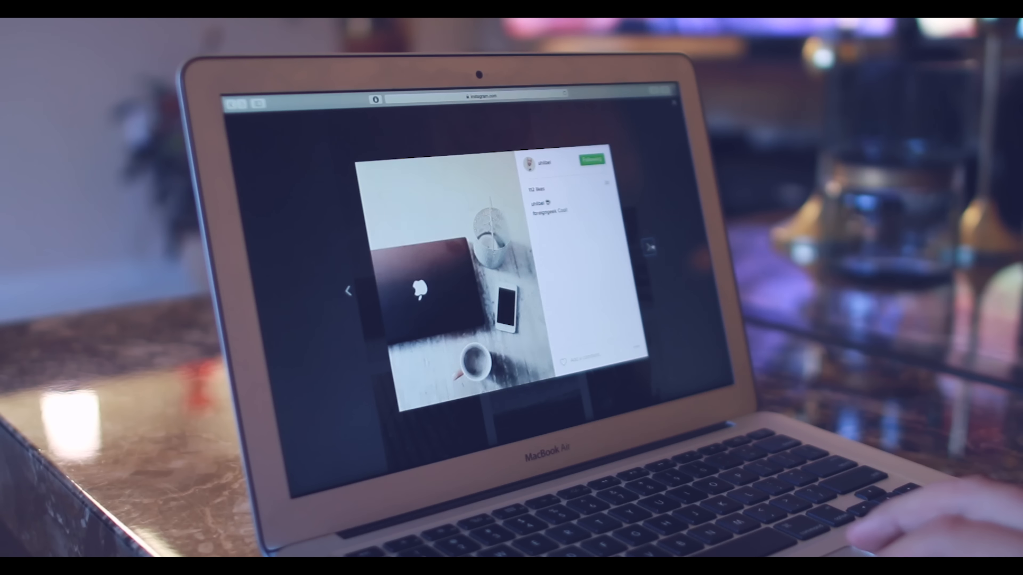
left_click(650, 247)
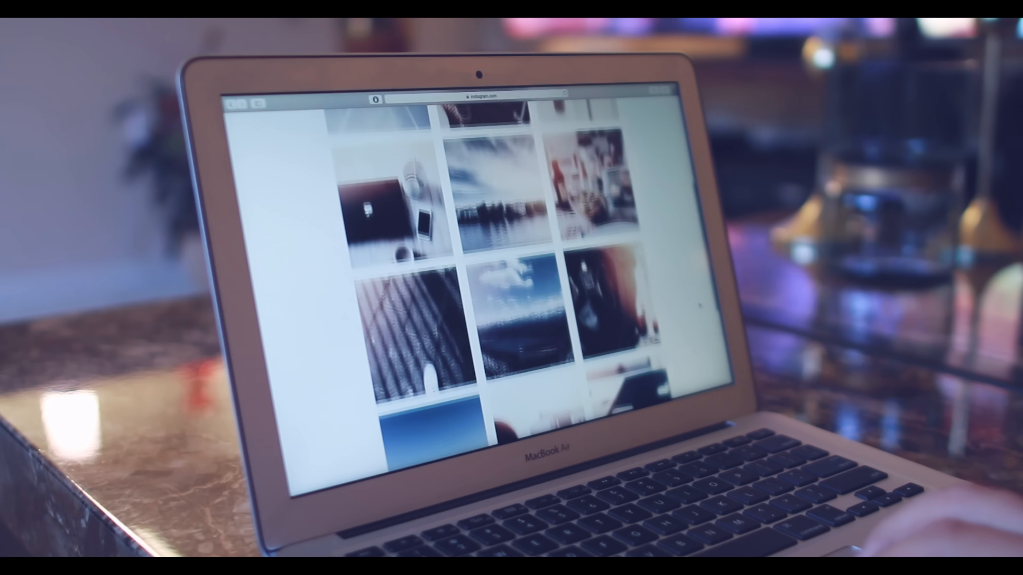
- Scroll the profile grid down to the camera lens and lake photos
scroll("down", 3)
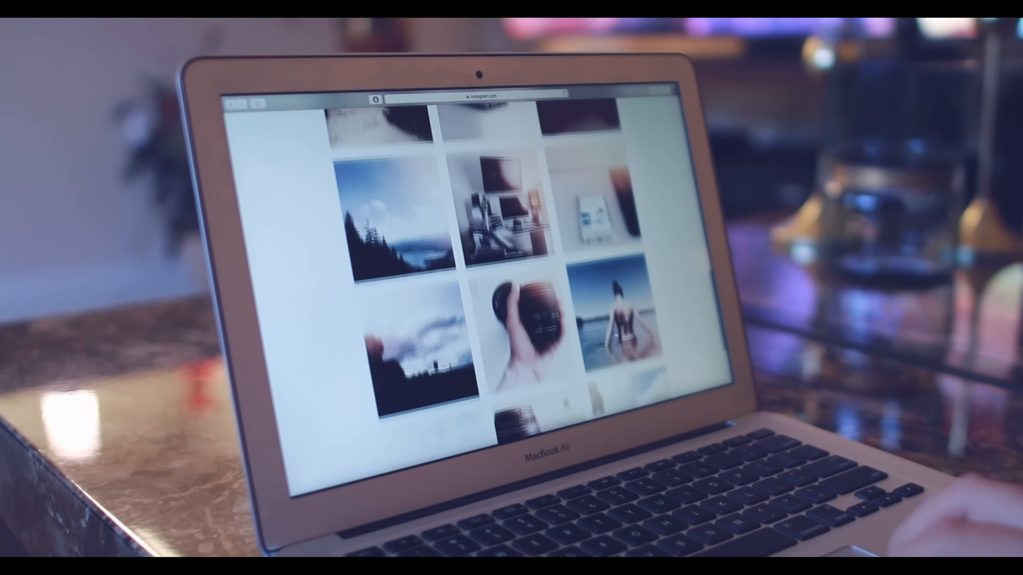
scroll("down", 3)
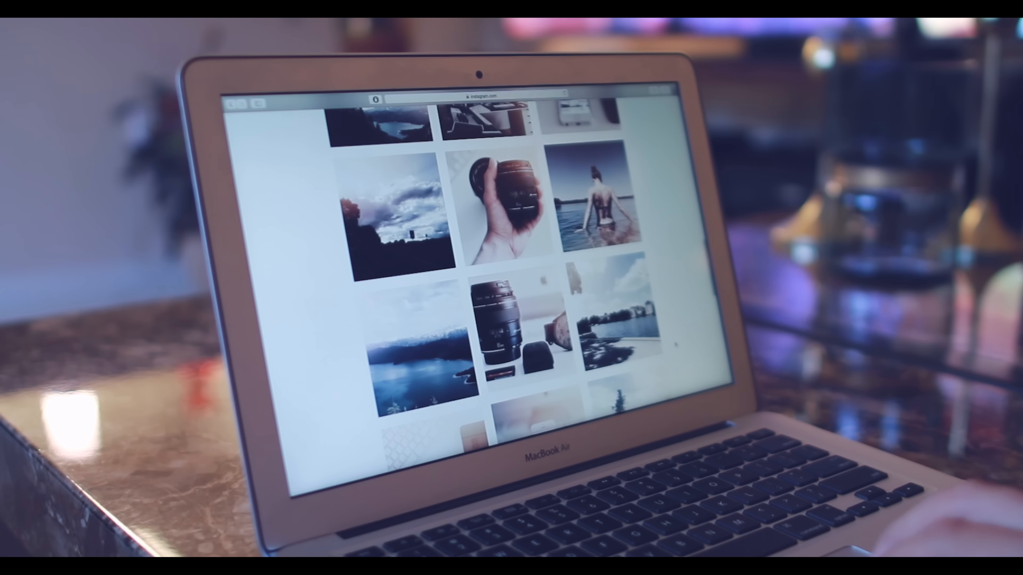